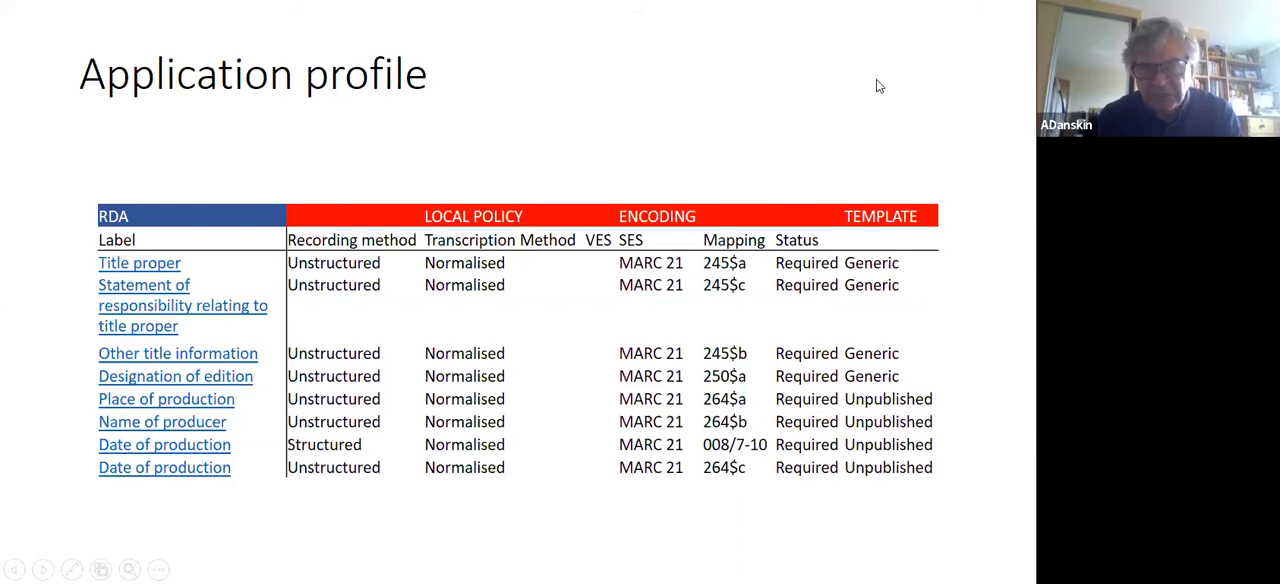
{"action": "mouse_move", "coordinate": [924, 84]}
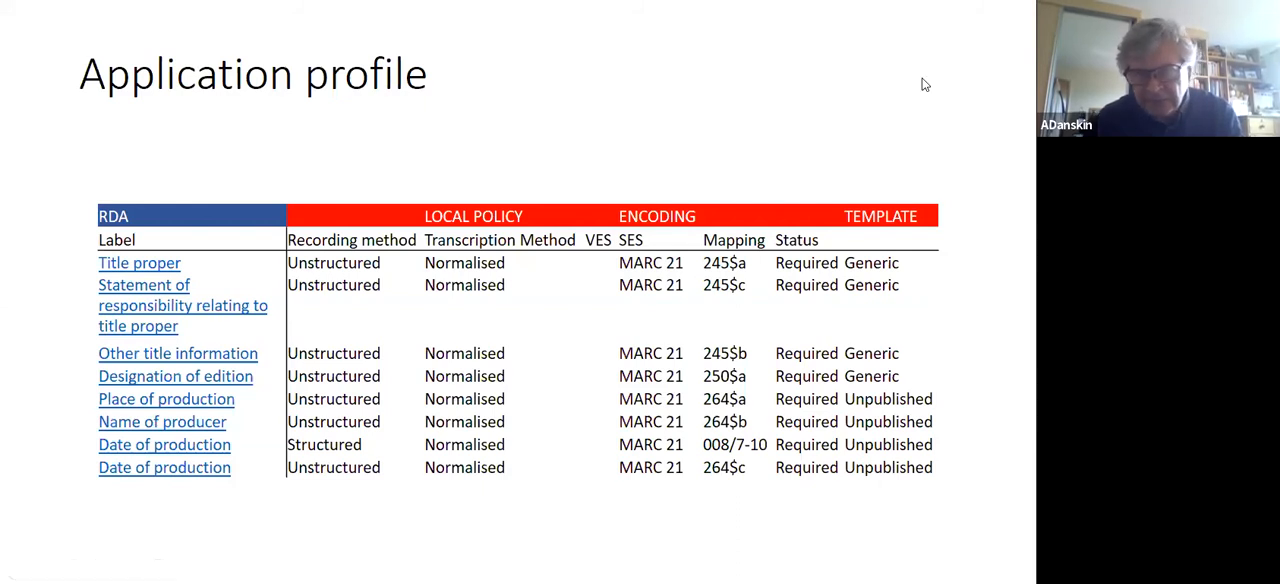